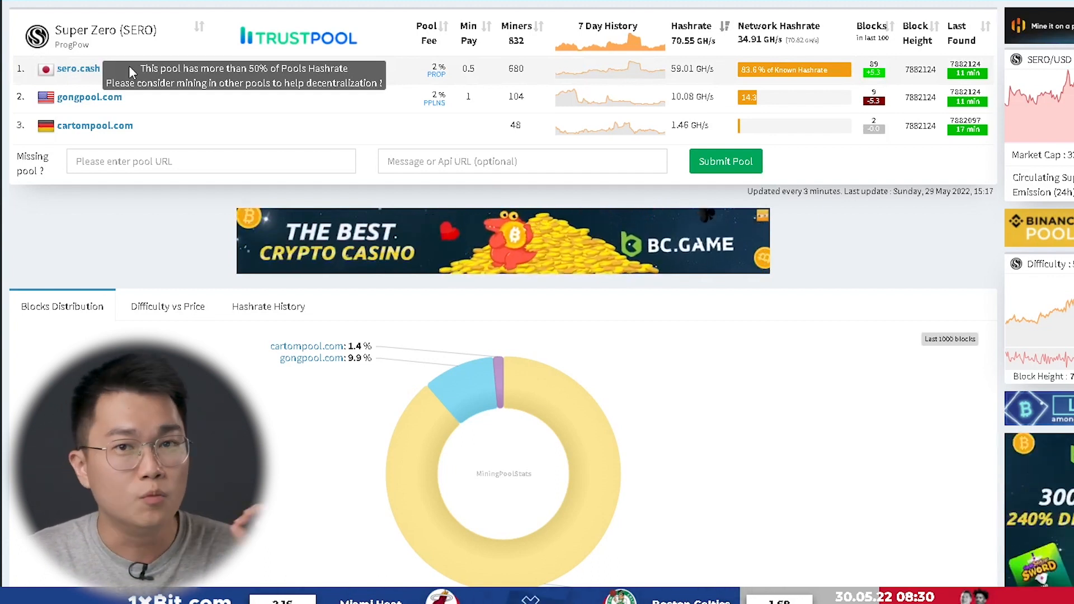
pyautogui.moveTo(138, 238)
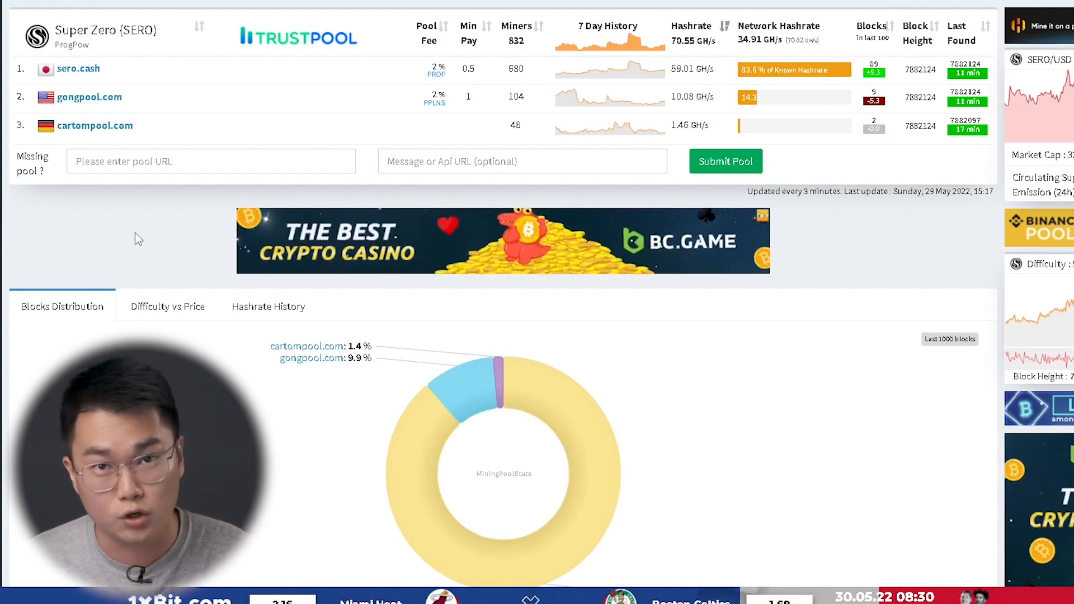
# Go to the top-ranked sero.cash pool's website from the MiningPoolStats SERO list
pyautogui.click(78, 69)
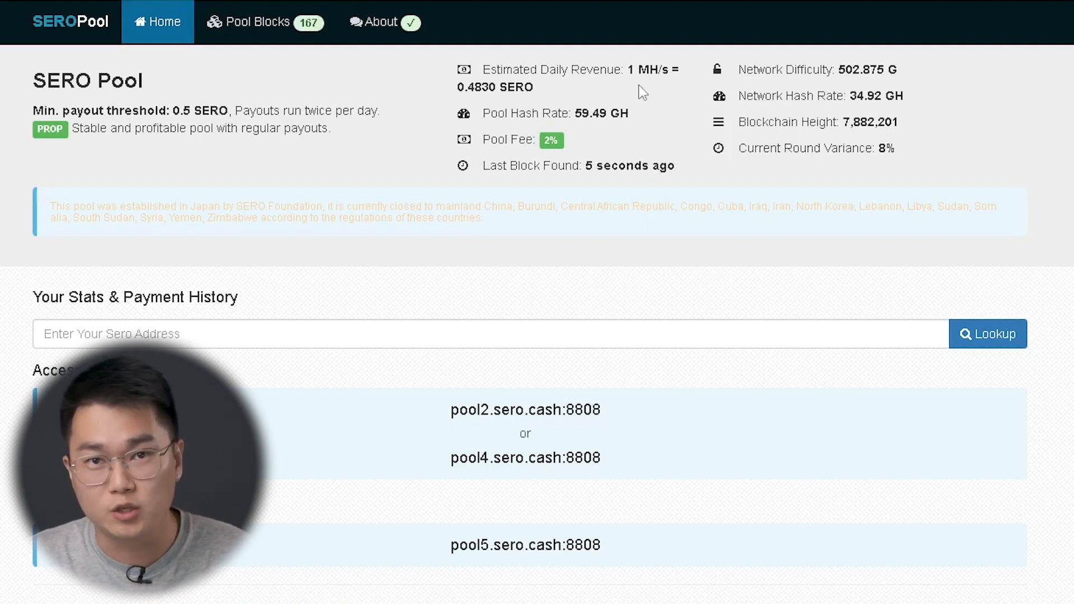
pyautogui.moveTo(473, 99)
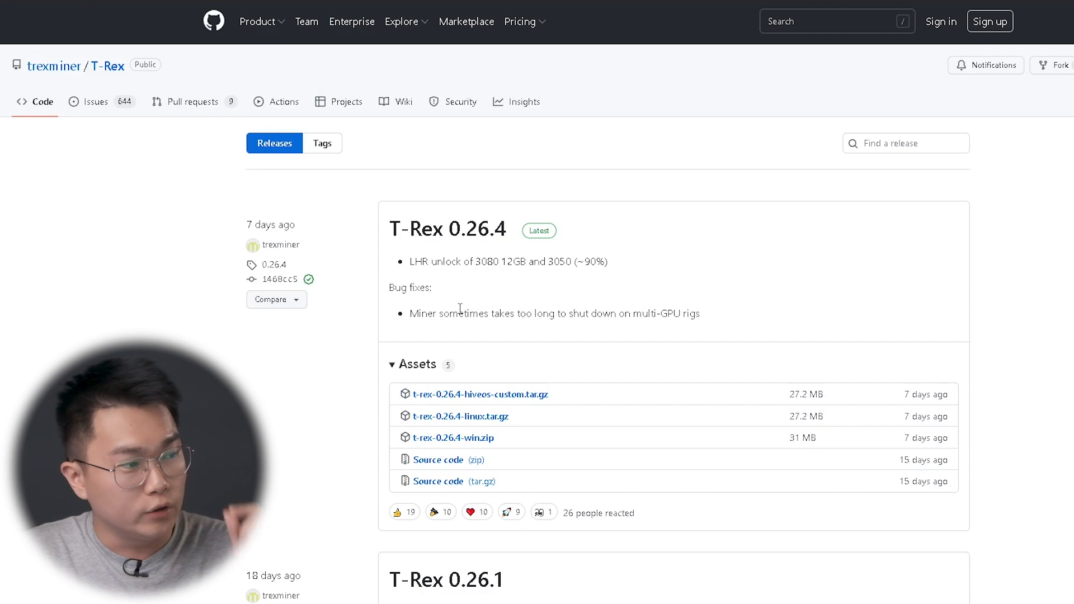
pyautogui.moveTo(473, 293)
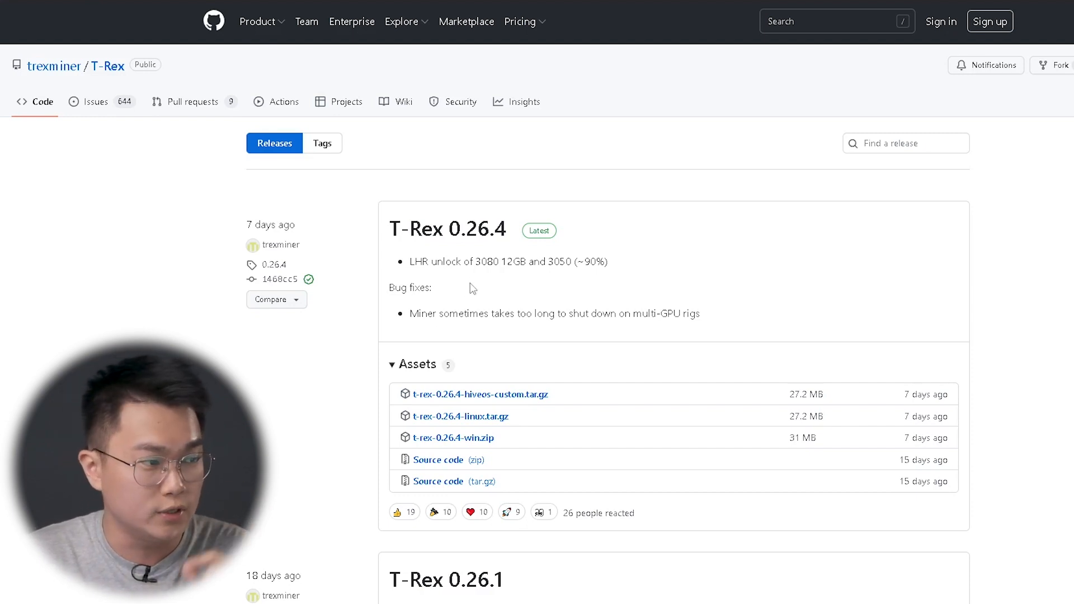
pyautogui.moveTo(488, 385)
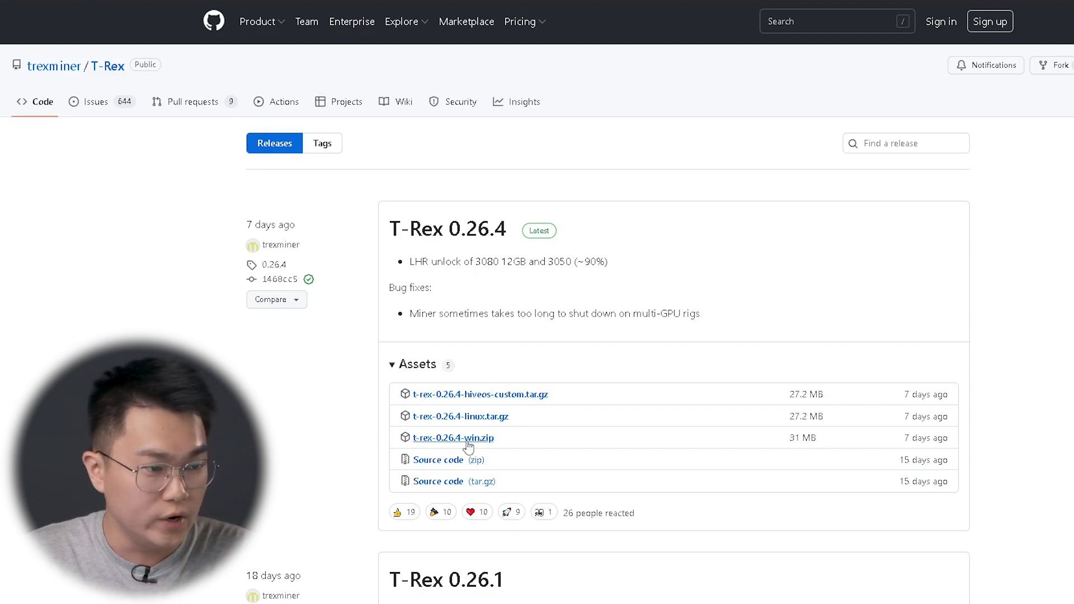
# Bring up the link menu for the t-rex-0.26.4-win.zip asset
pyautogui.rightClick(452, 437)
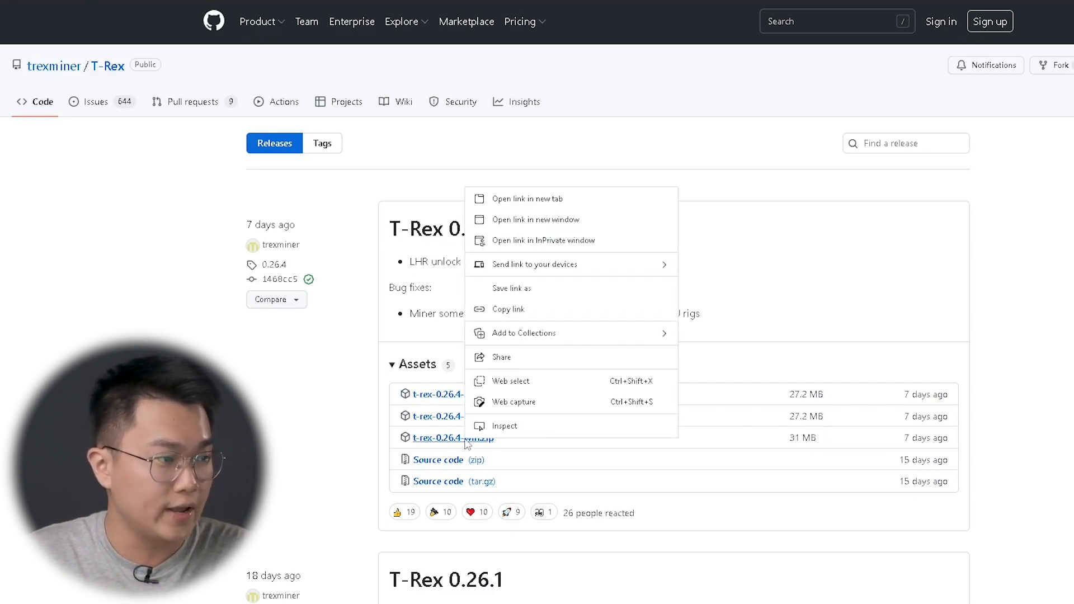
pyautogui.moveTo(547, 296)
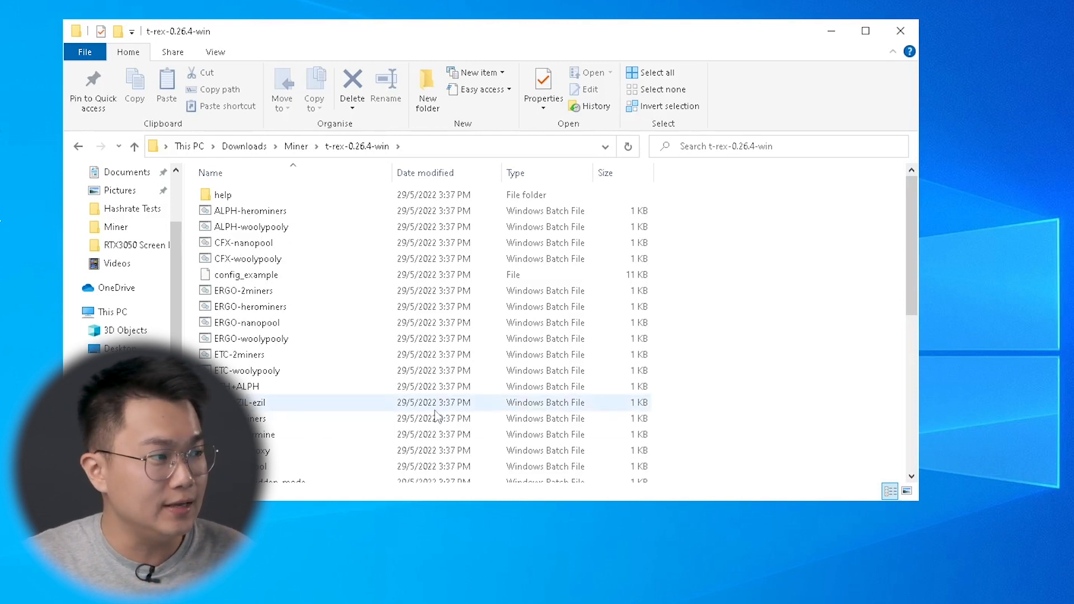
# Scroll the t-rex-0.26.4-win folder to the SERO-serocash batch file and bring up its menu
pyautogui.scroll(-3)
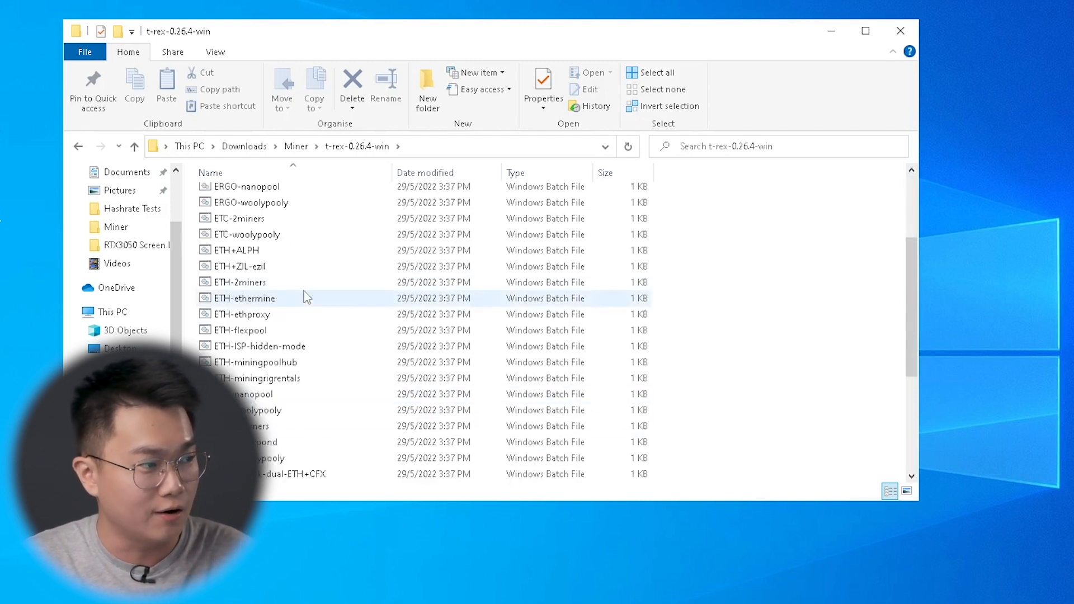
pyautogui.scroll(-3)
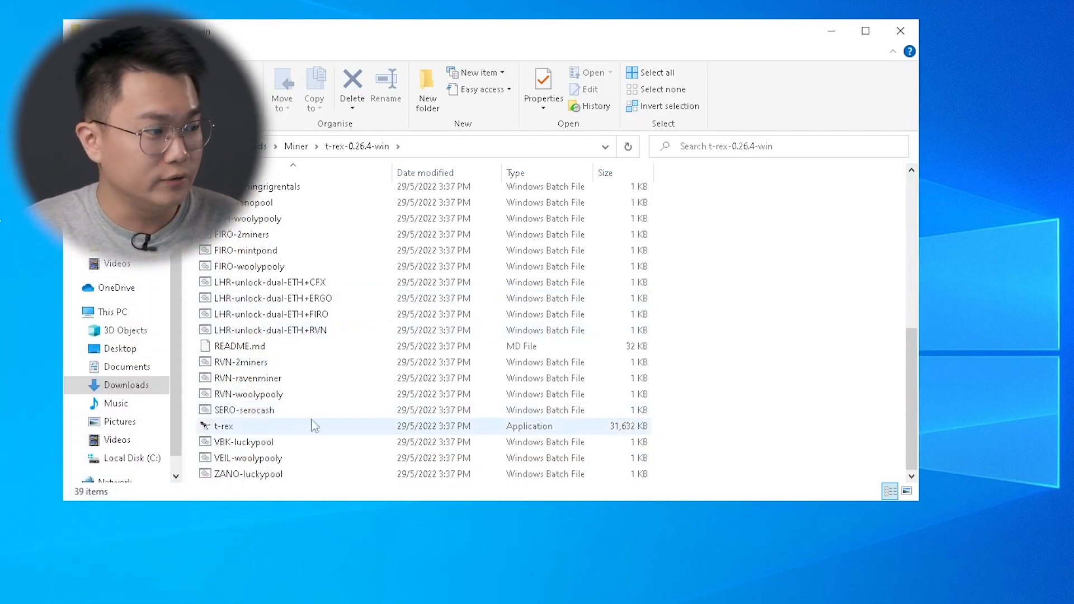
pyautogui.rightClick(310, 425)
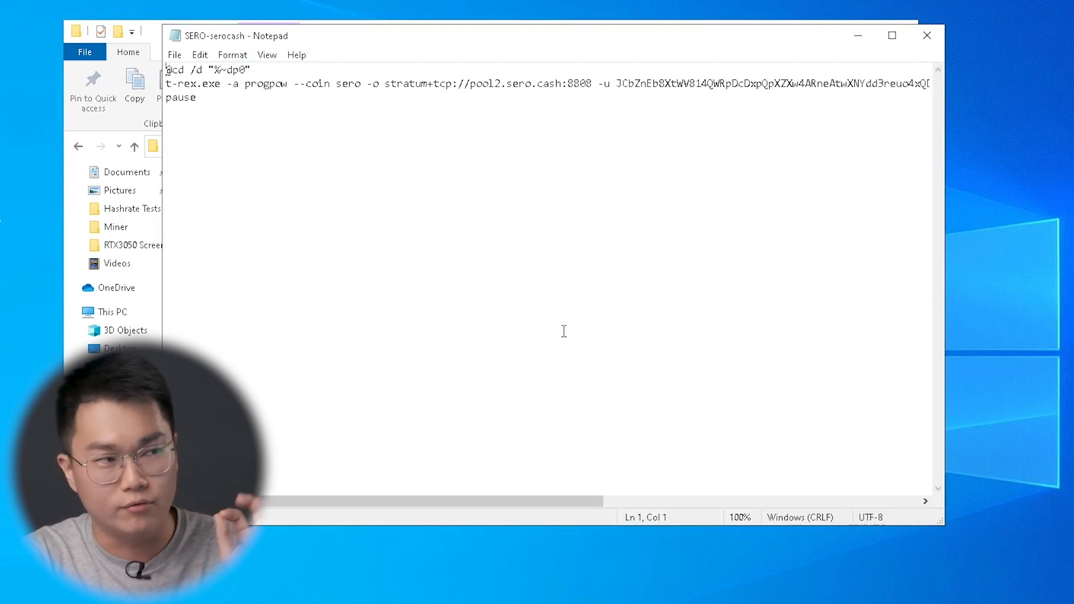
pyautogui.moveTo(838, 406)
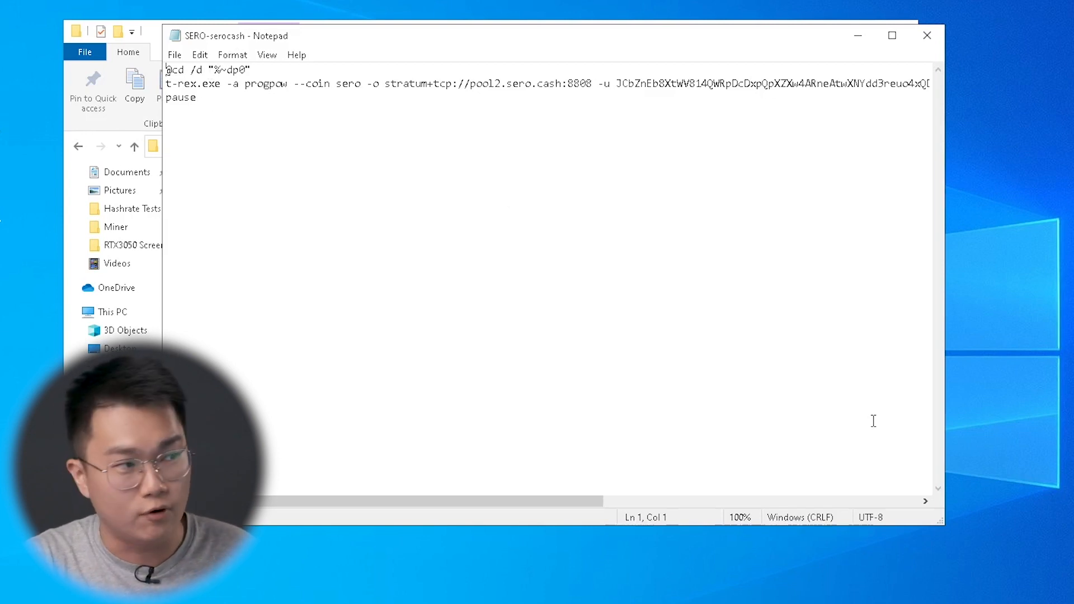
pyautogui.moveTo(239, 112)
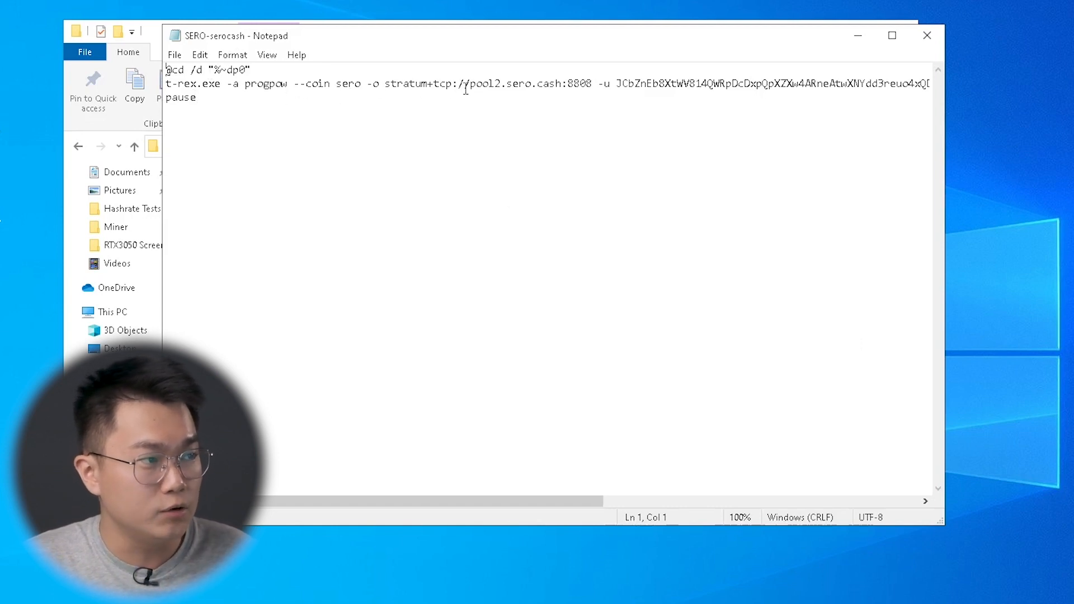
# Highlight the pool address pool2.sero.cash:8808 in the mining command
pyautogui.moveTo(469, 83); pyautogui.dragTo(592, 83)
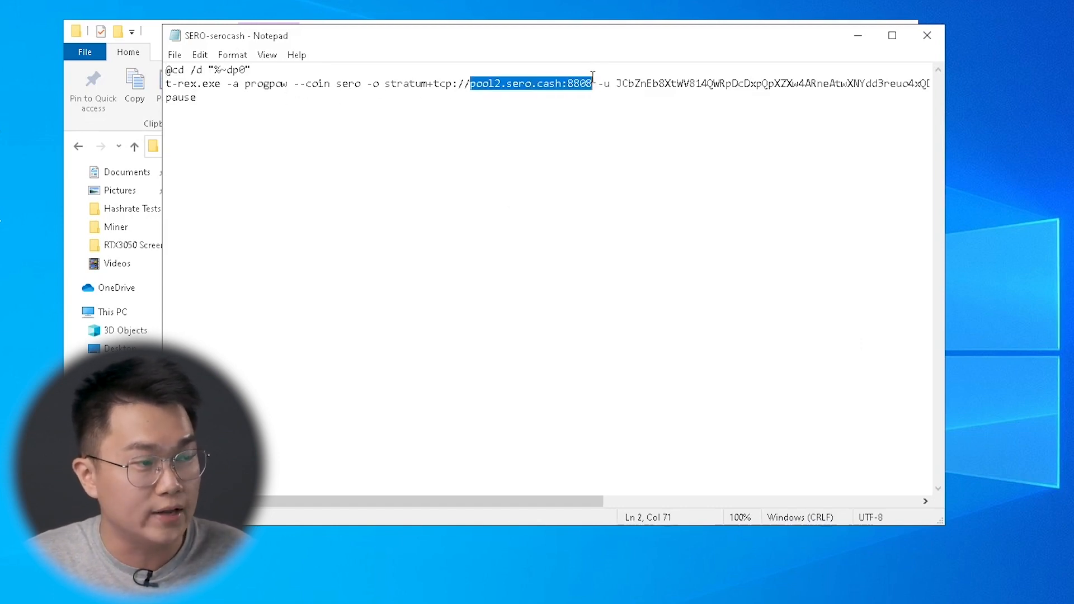
pyautogui.moveTo(580, 400)
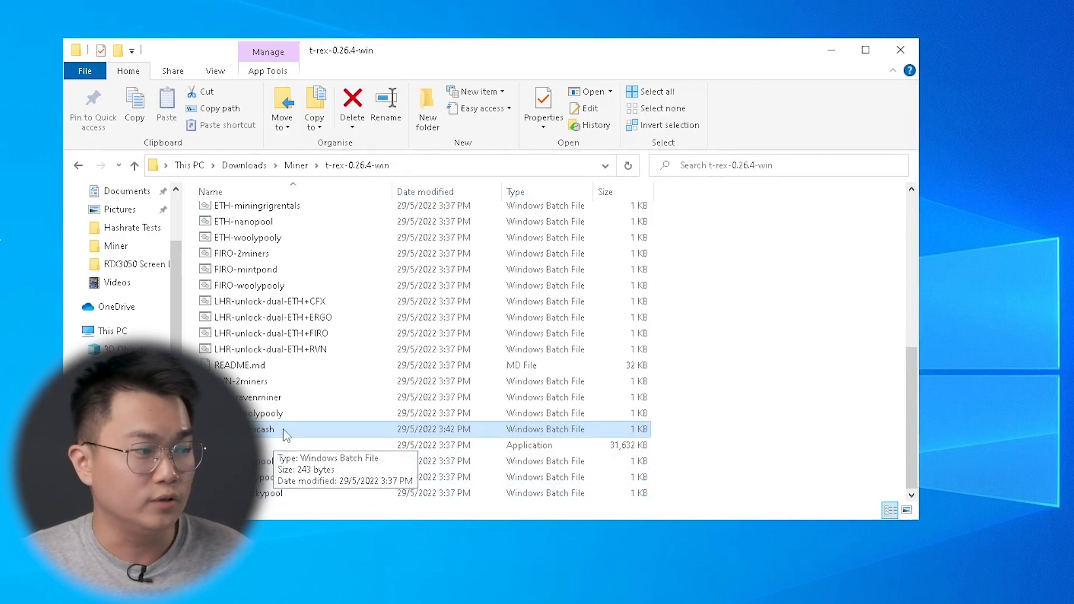
# Launch the SERO-serocash batch file to start T-Rex mining on pool2.sero.cash:8808
pyautogui.doubleClick(259, 429)
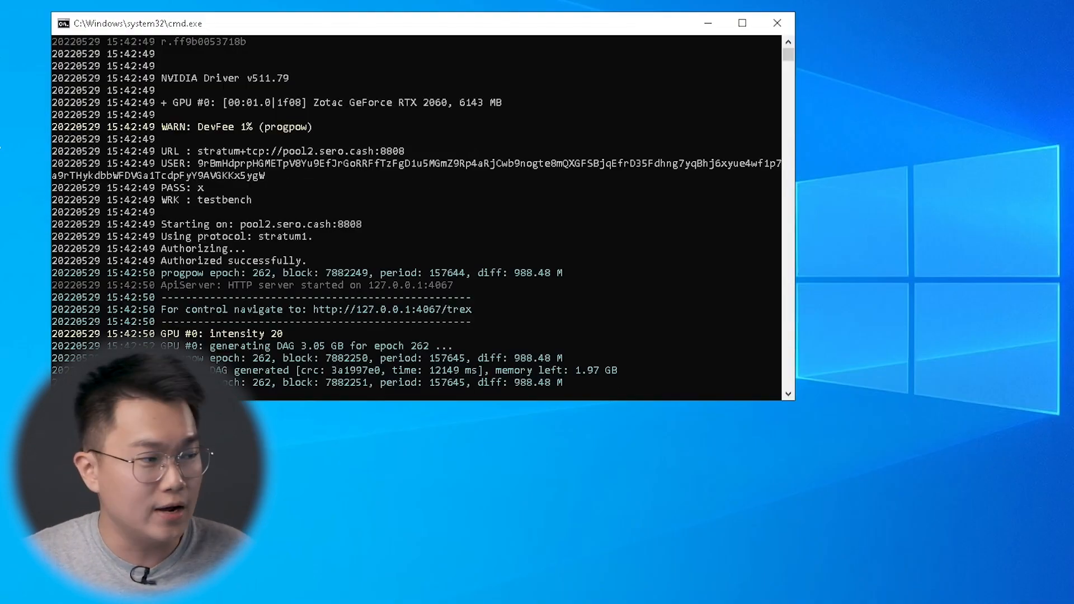
pyautogui.moveTo(325, 320)
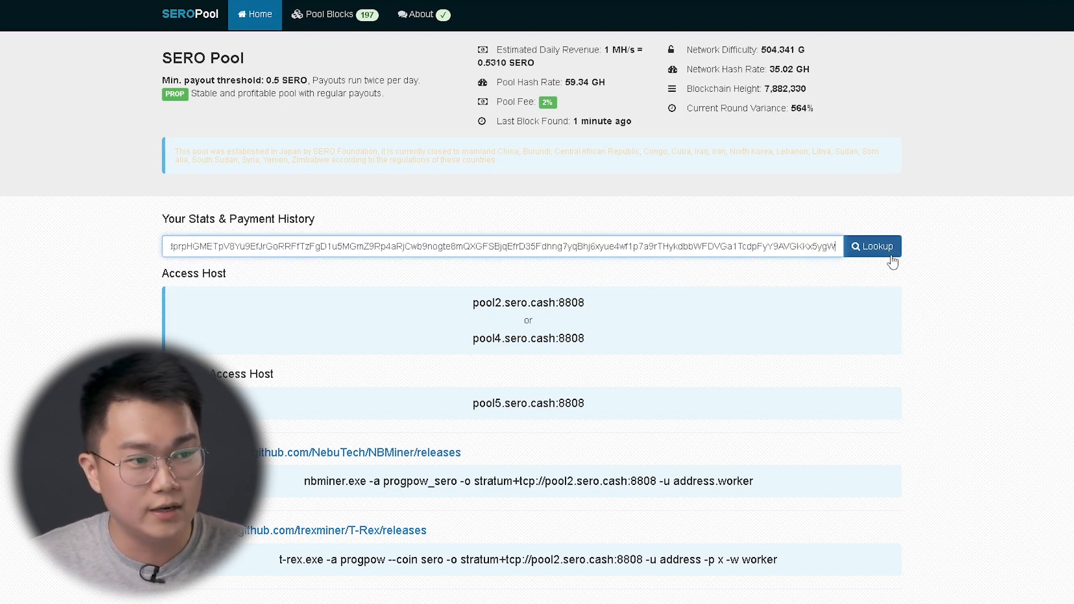
# Look up the wallet address's pool stats, including workers and balances
pyautogui.click(872, 246)
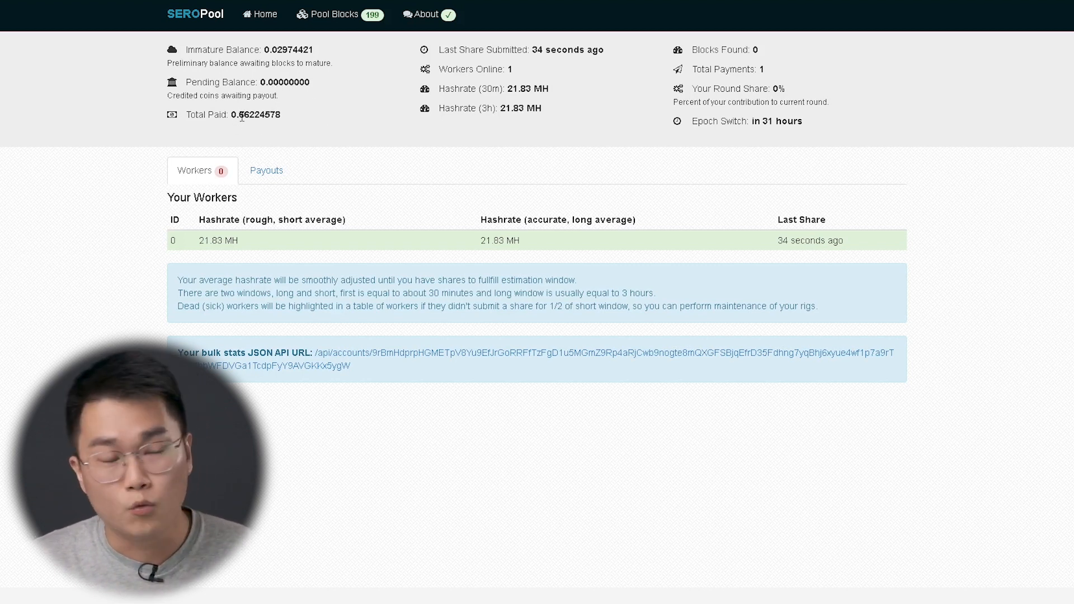
pyautogui.moveTo(245, 138)
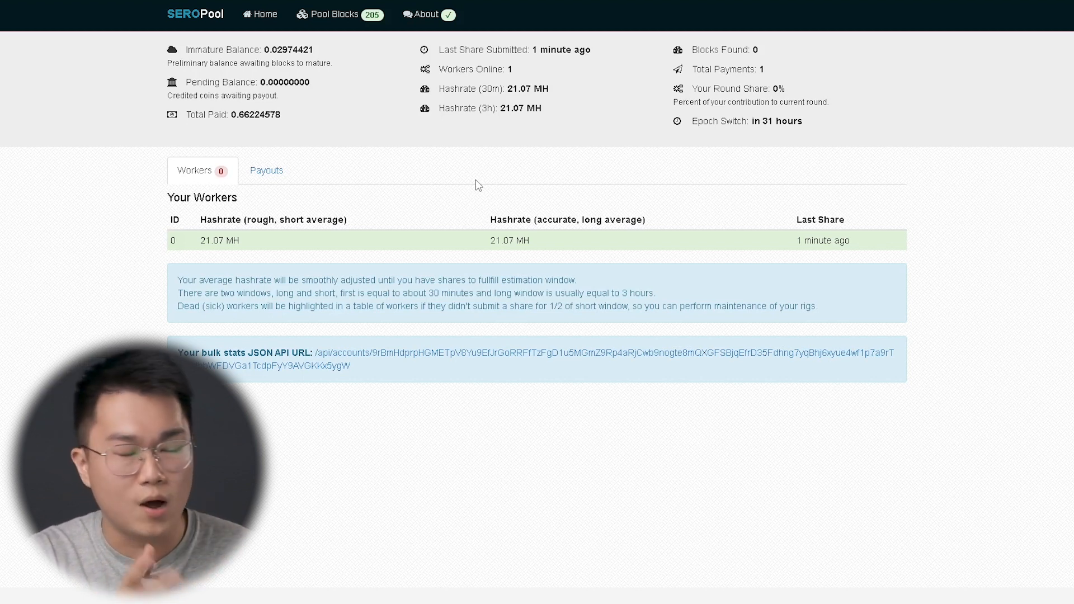
pyautogui.moveTo(807, 162)
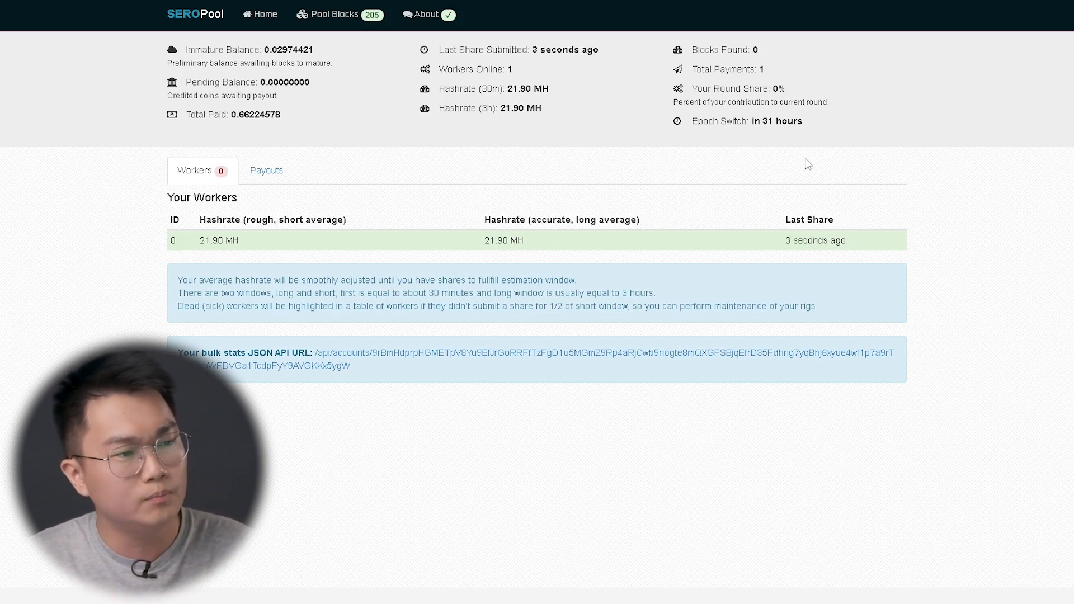
pyautogui.moveTo(525, 178)
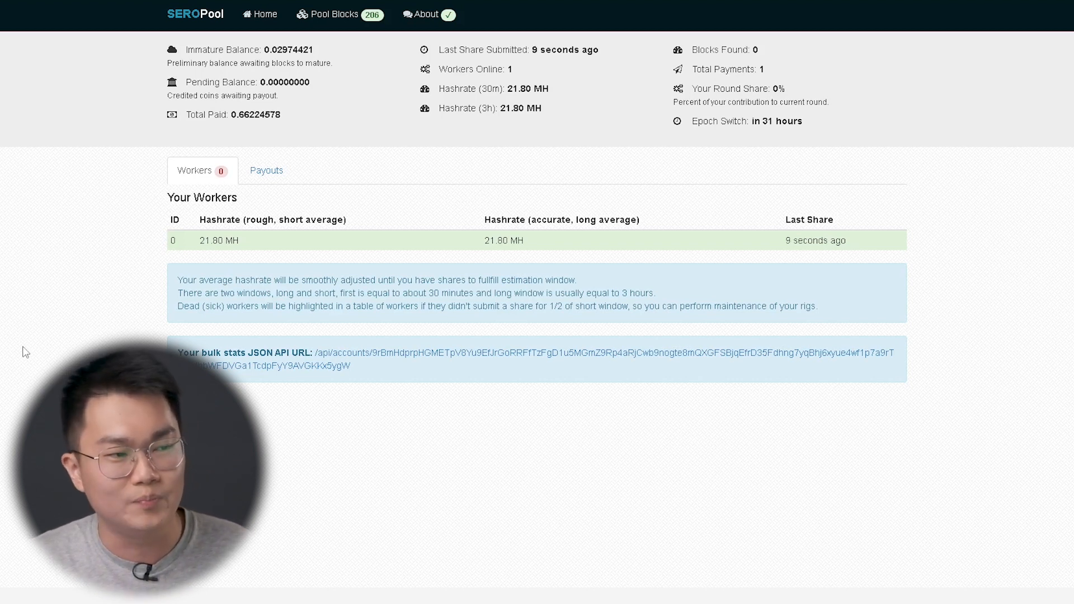
pyautogui.moveTo(196, 243)
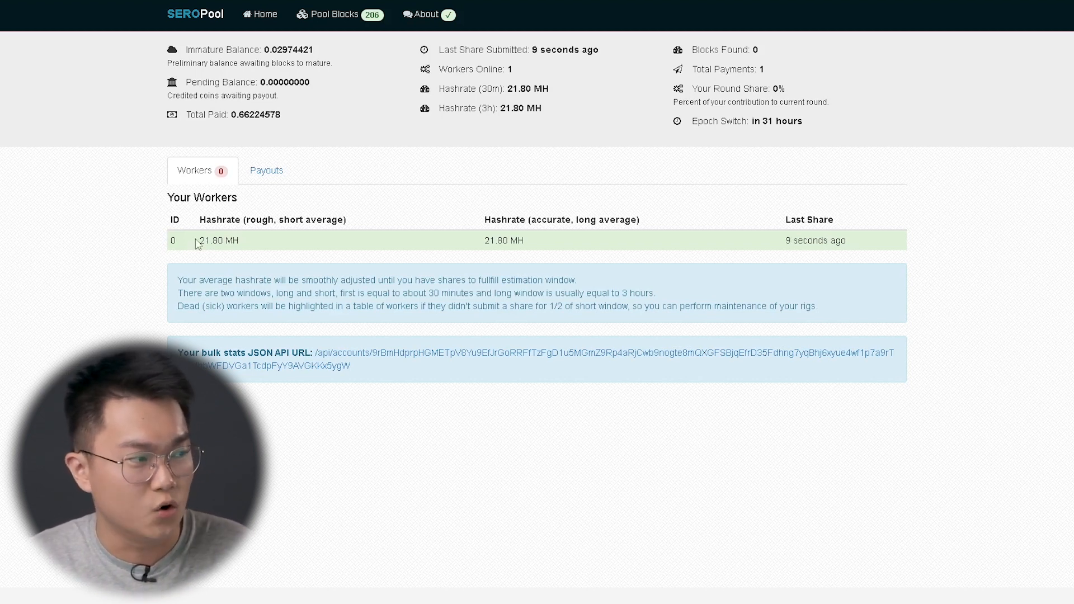